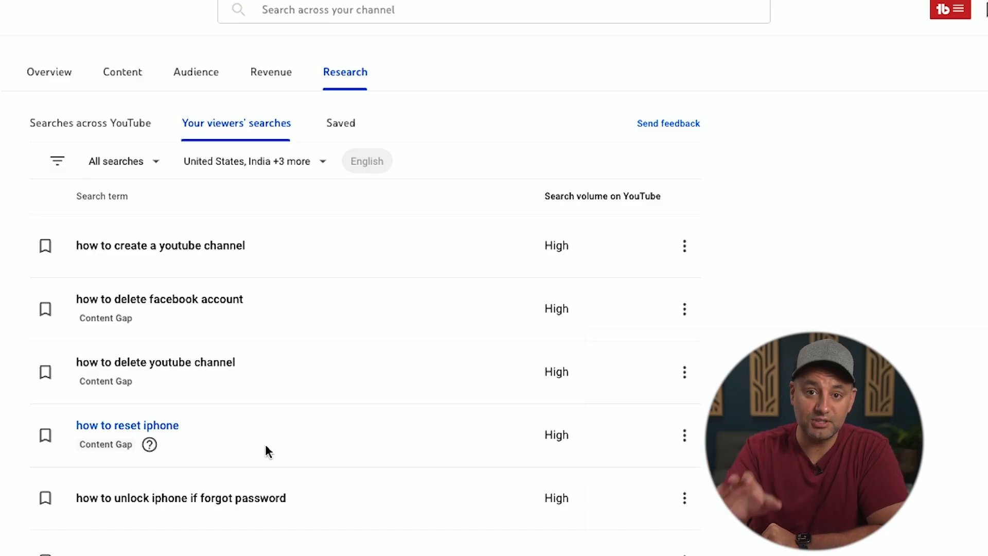
Step: Browse further down the viewers' high-volume search terms and content gaps
{"action": "scroll", "scroll_direction": "down", "scroll_amount": 3}
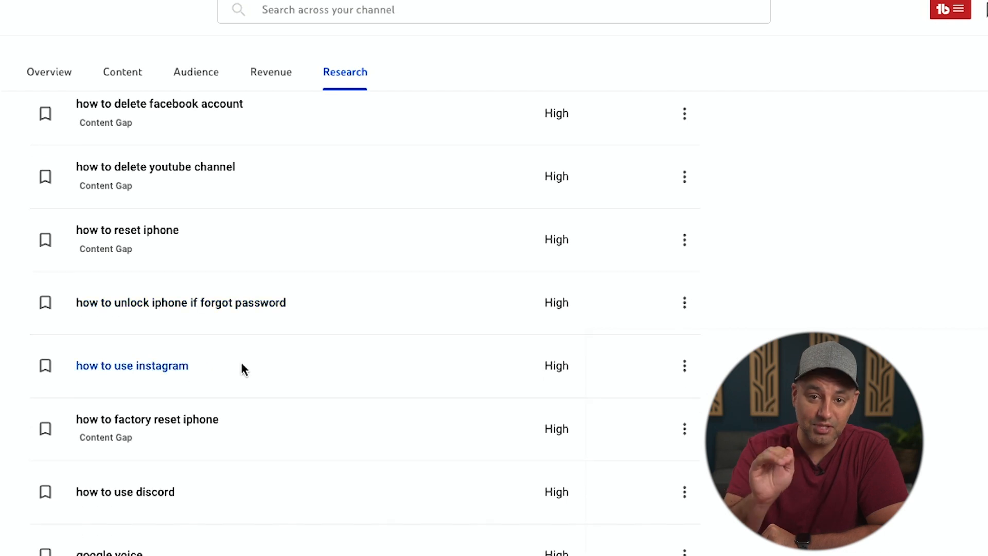
{"action": "scroll", "scroll_direction": "down", "scroll_amount": 3}
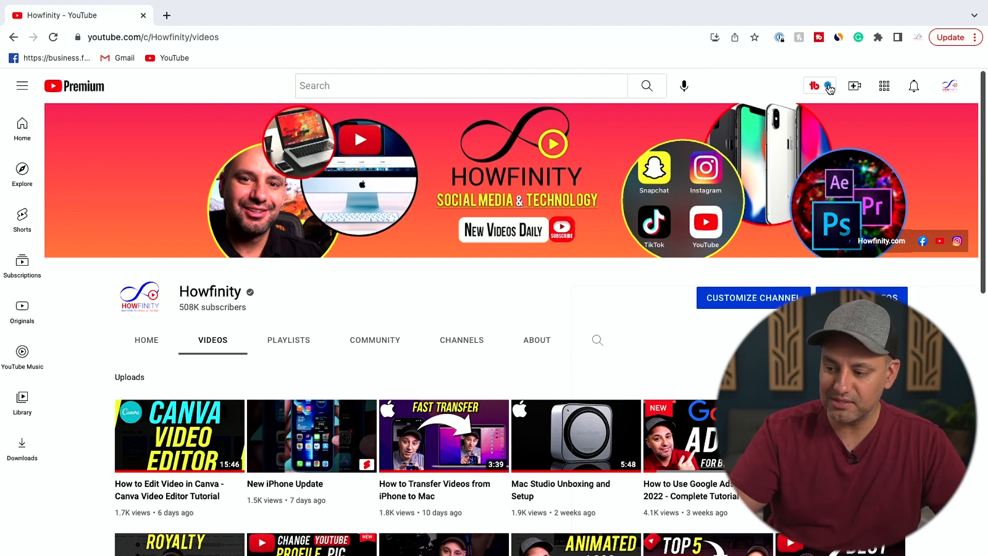
Step: Launch TubeBuddy's Keyword Explorer from the YouTube header over the Howfinity videos page
{"action": "left_click", "coordinate": [821, 86]}
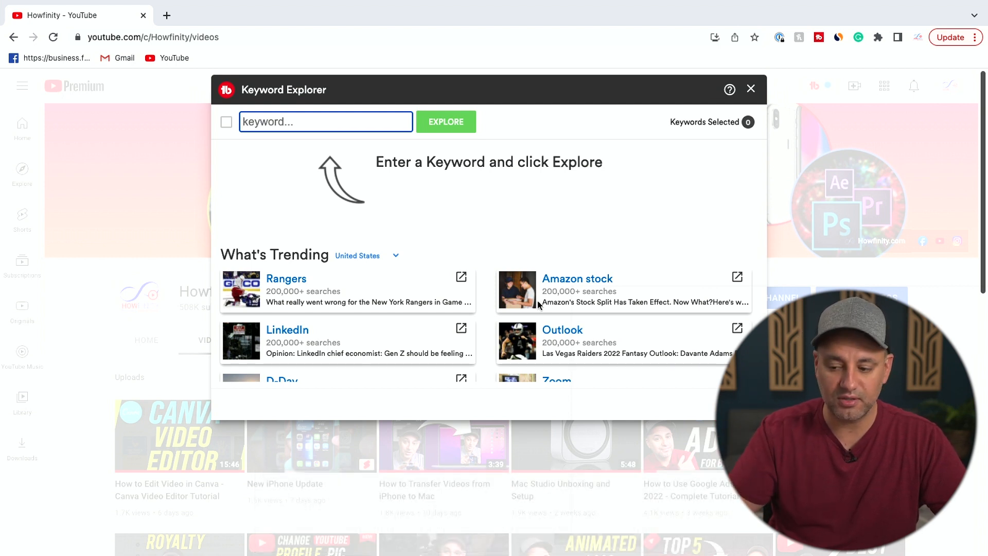
Step: Explore the keyword 'growing on youtube', scoring Poor at 10/100
{"action": "left_click", "coordinate": [326, 122]}
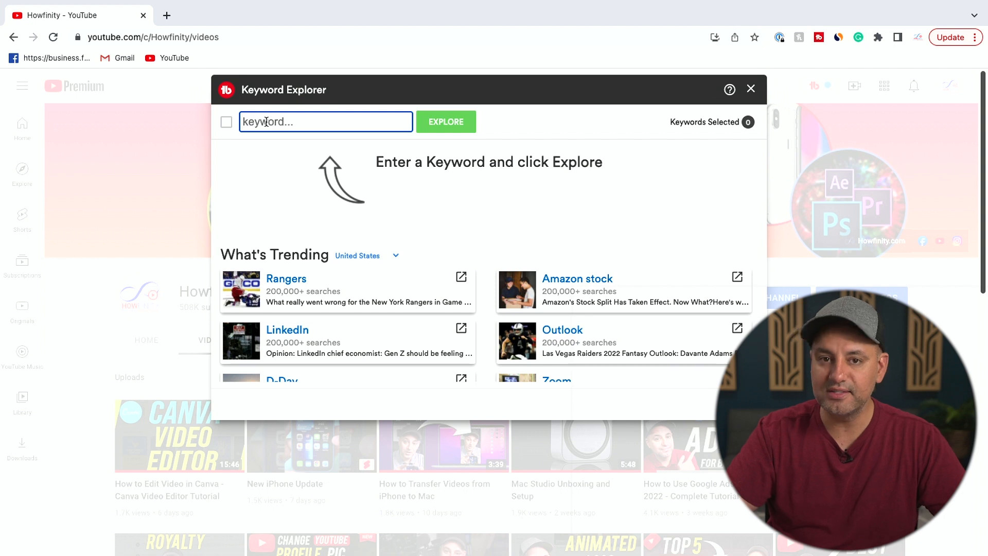
{"action": "type", "text": "growing on yo"}
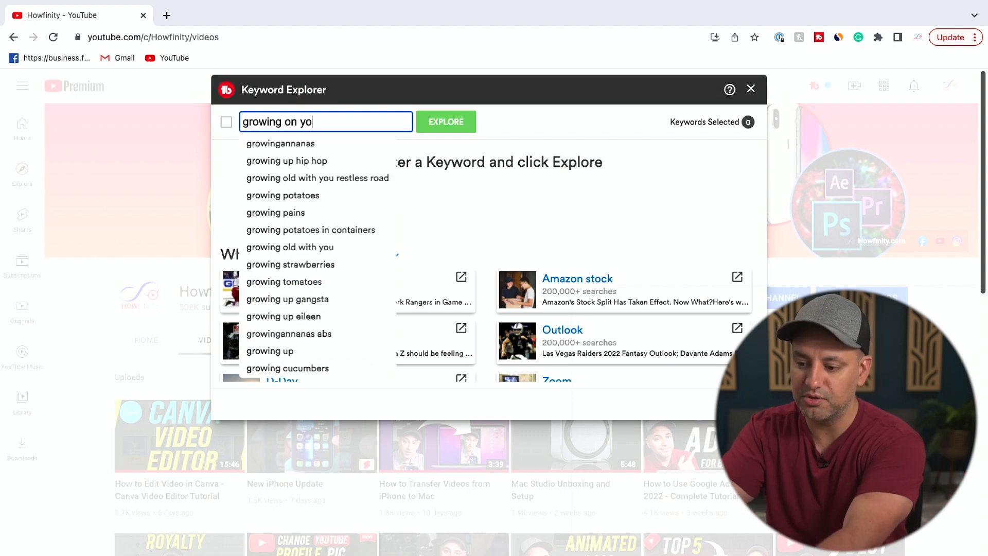
{"action": "left_click", "coordinate": [446, 122]}
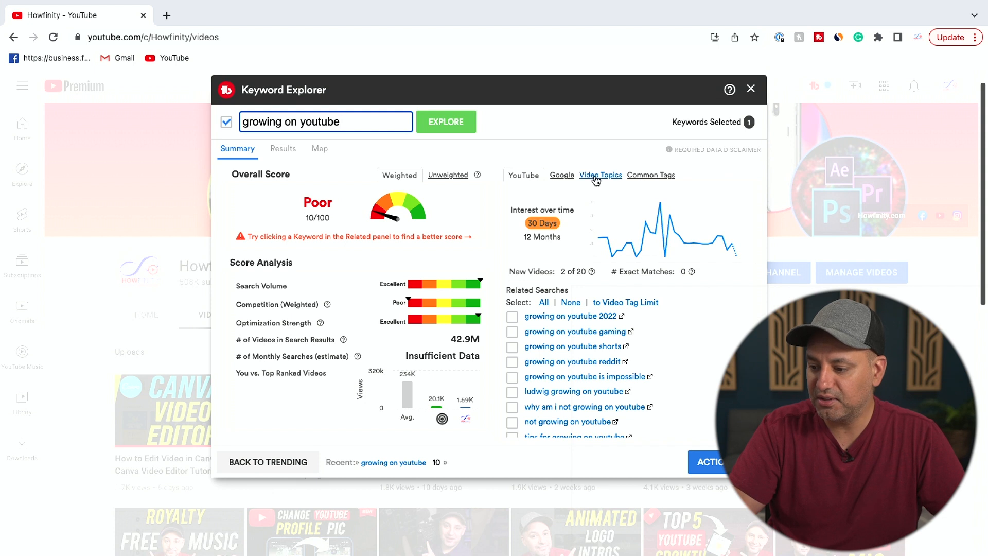
Step: From the Video Topics related searches, explore 'how to grow on youtube fast', scoring Good at 44/100
{"action": "left_click", "coordinate": [600, 175]}
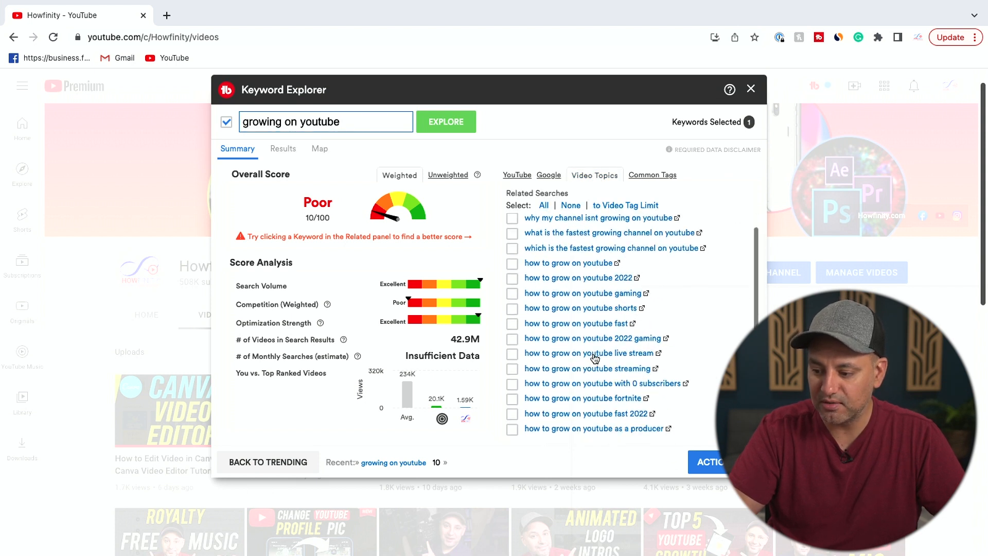
{"action": "scroll", "scroll_direction": "up", "scroll_amount": 3}
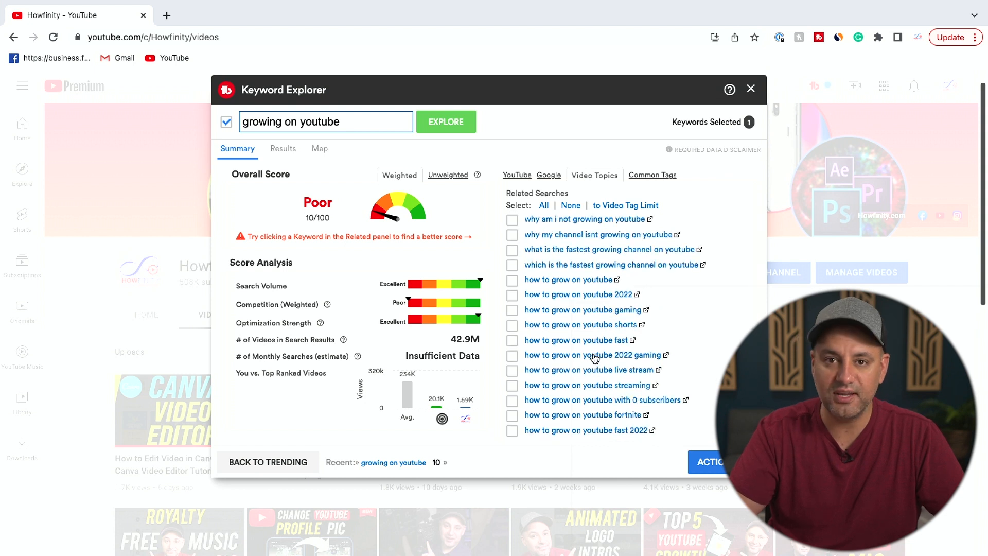
{"action": "mouse_move", "coordinate": [624, 333]}
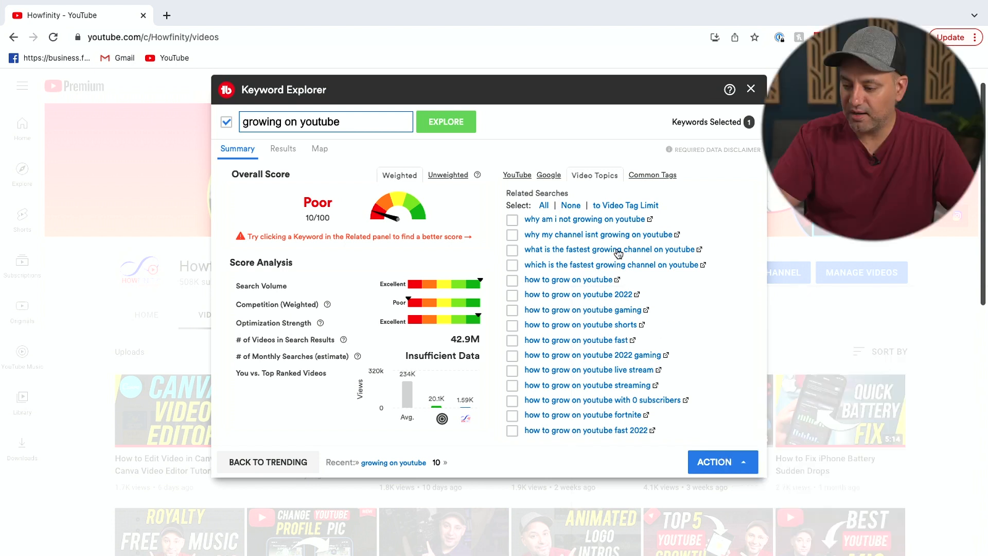
{"action": "scroll", "scroll_direction": "down", "scroll_amount": 3}
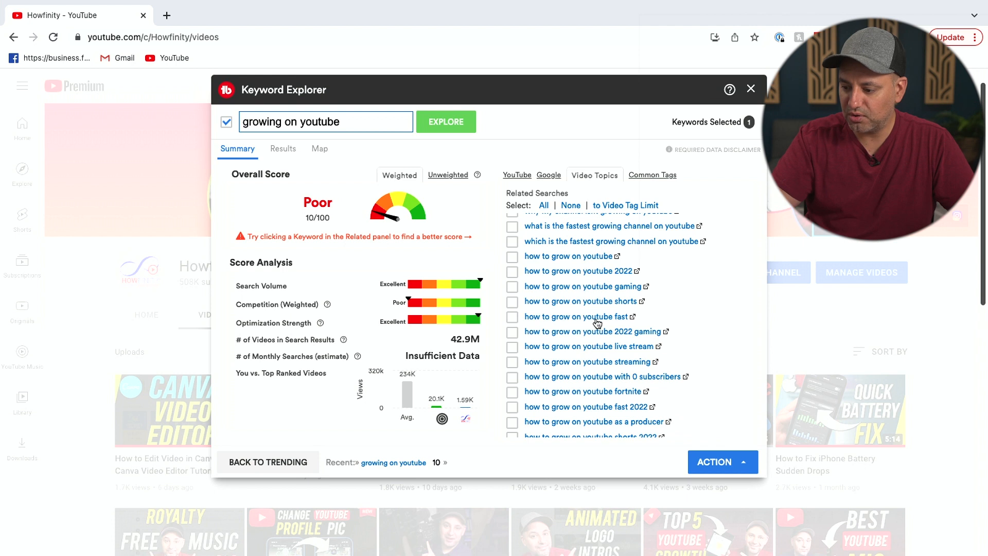
{"action": "left_click", "coordinate": [574, 316]}
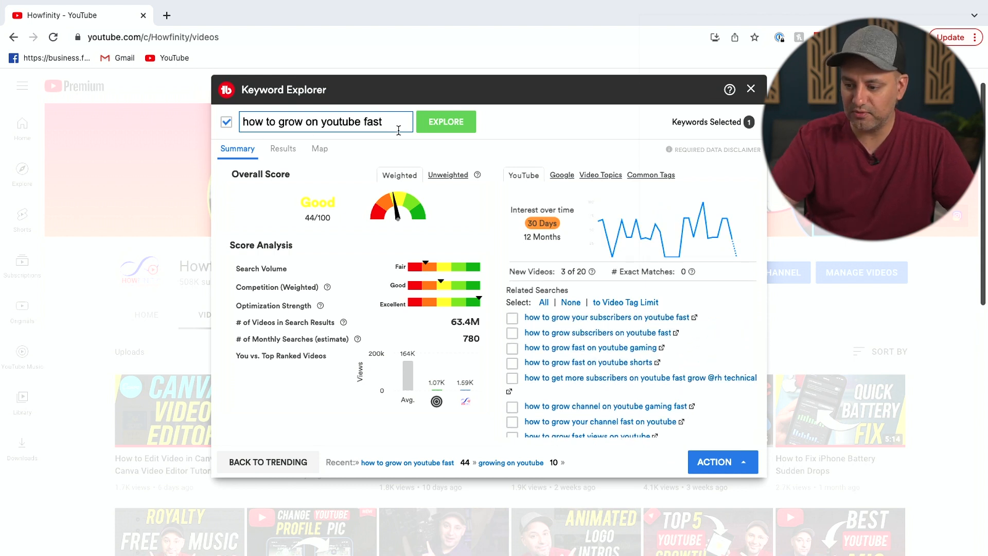
Step: Check Video Topics for this keyword, then go Back to Trending
{"action": "left_click", "coordinate": [594, 175]}
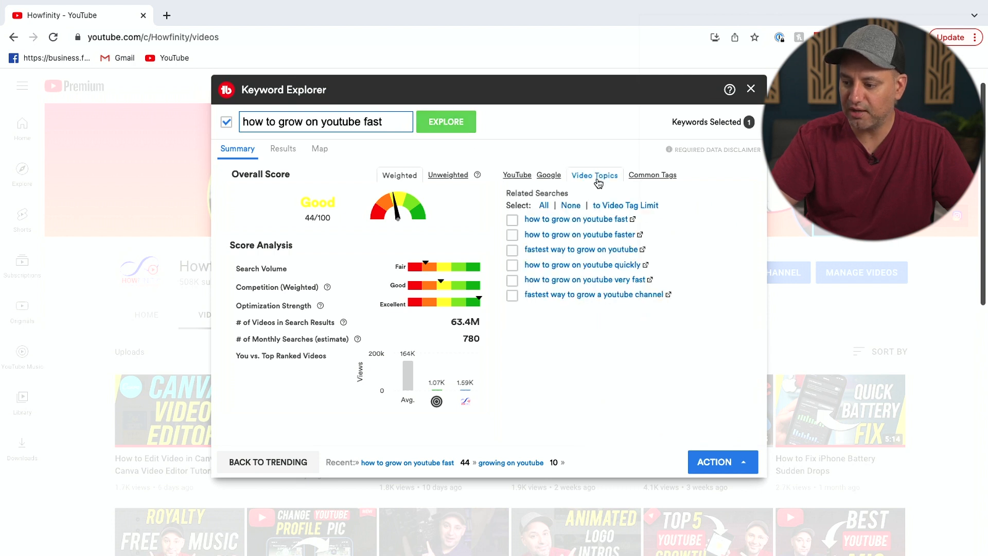
{"action": "left_click", "coordinate": [516, 175]}
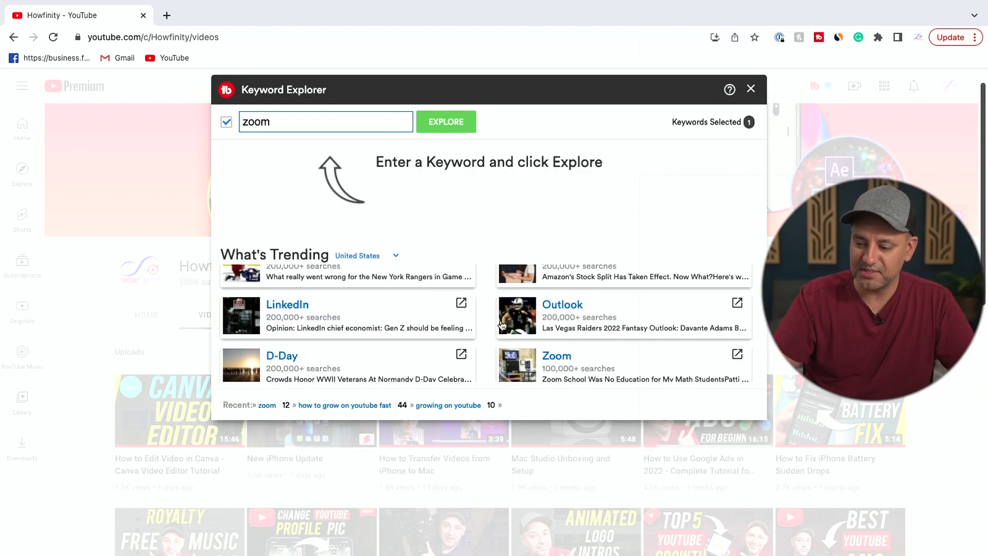
{"action": "mouse_move", "coordinate": [483, 317]}
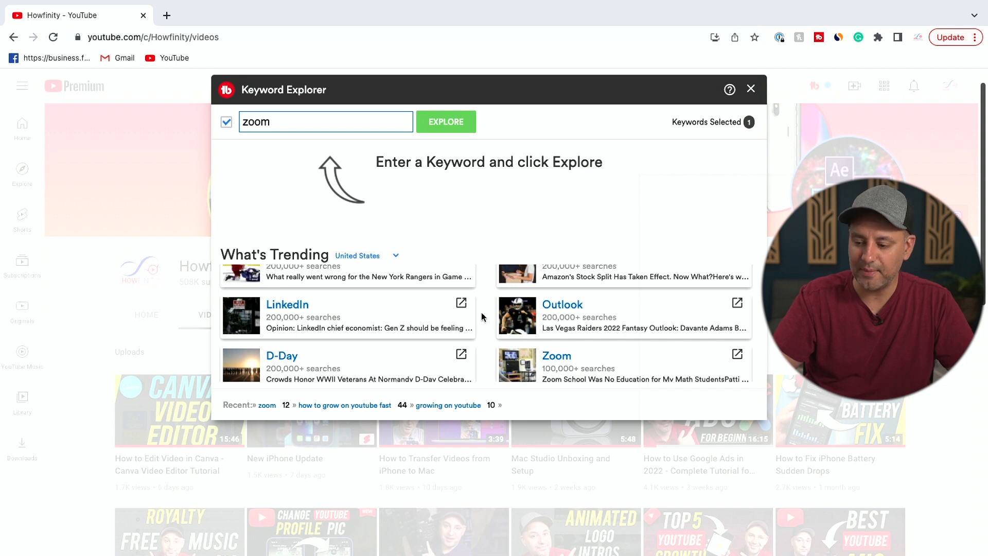
Step: Browse the What's Trending list and close Keyword Explorer, leaving the Howfinity videos page
{"action": "scroll", "scroll_direction": "down", "scroll_amount": 3}
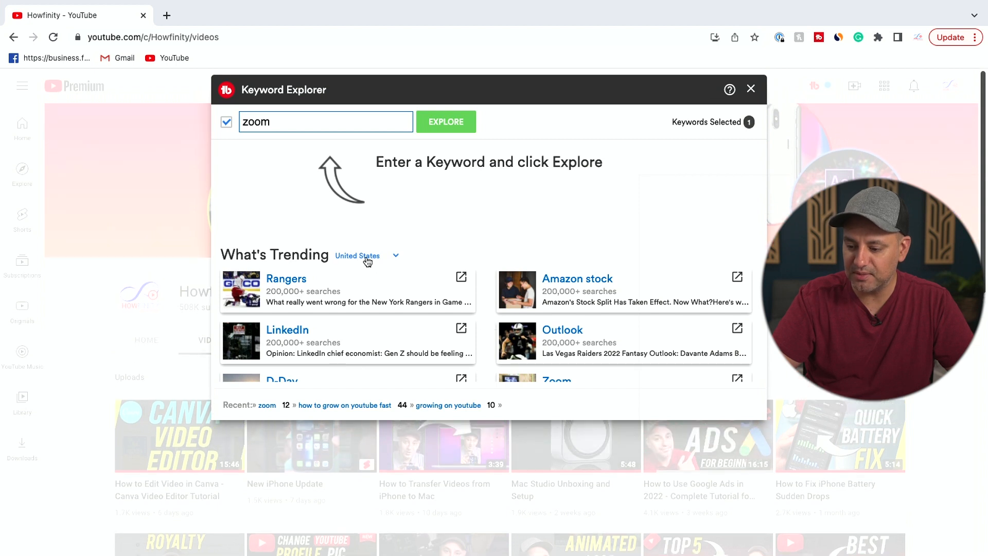
{"action": "mouse_move", "coordinate": [400, 265]}
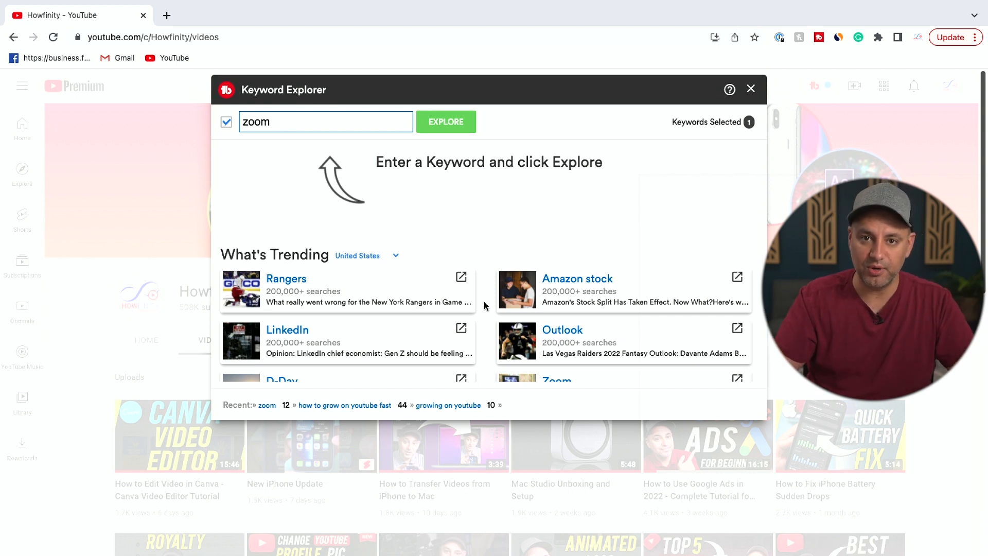
{"action": "left_click", "coordinate": [750, 89]}
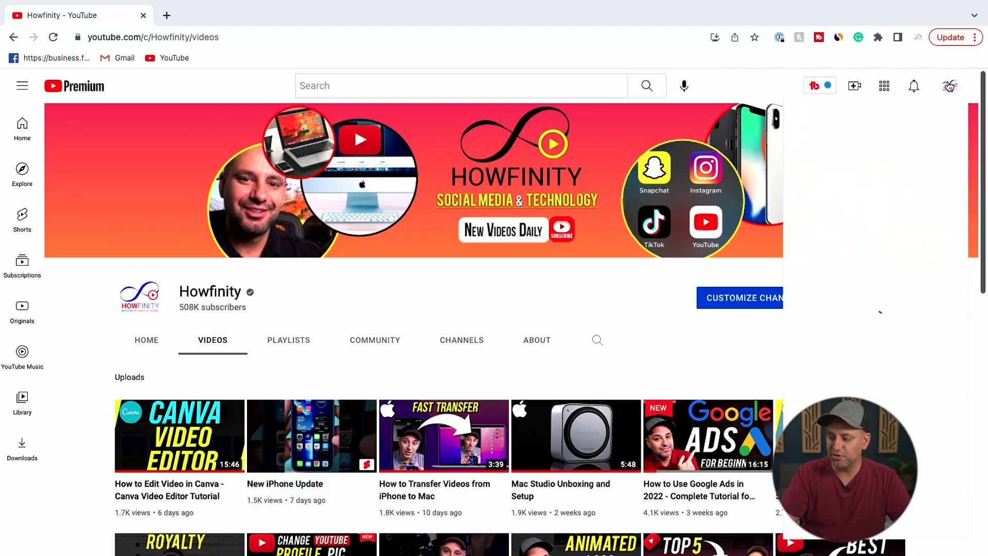
Step: Go to YouTube Studio from the profile avatar's account menu
{"action": "left_click", "coordinate": [952, 85]}
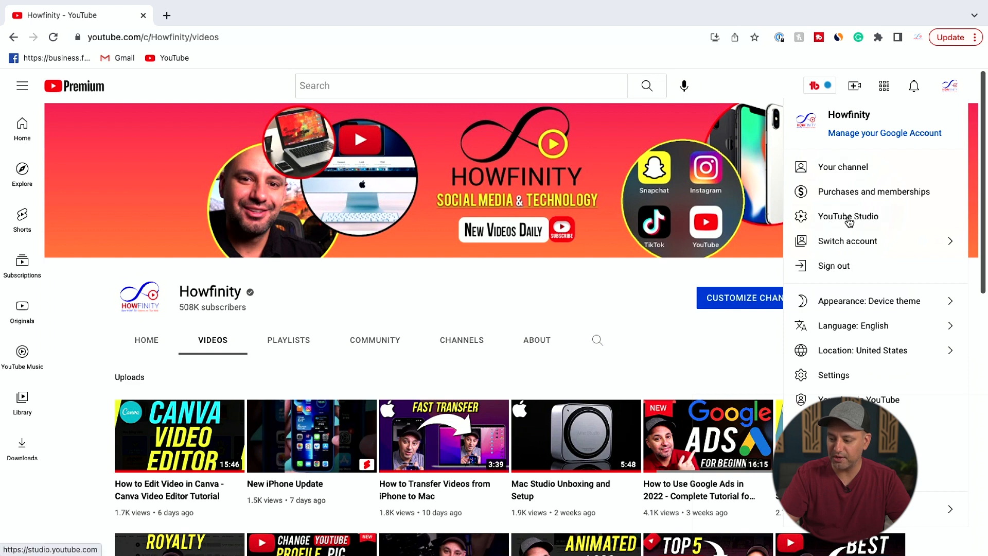
{"action": "left_click", "coordinate": [847, 216]}
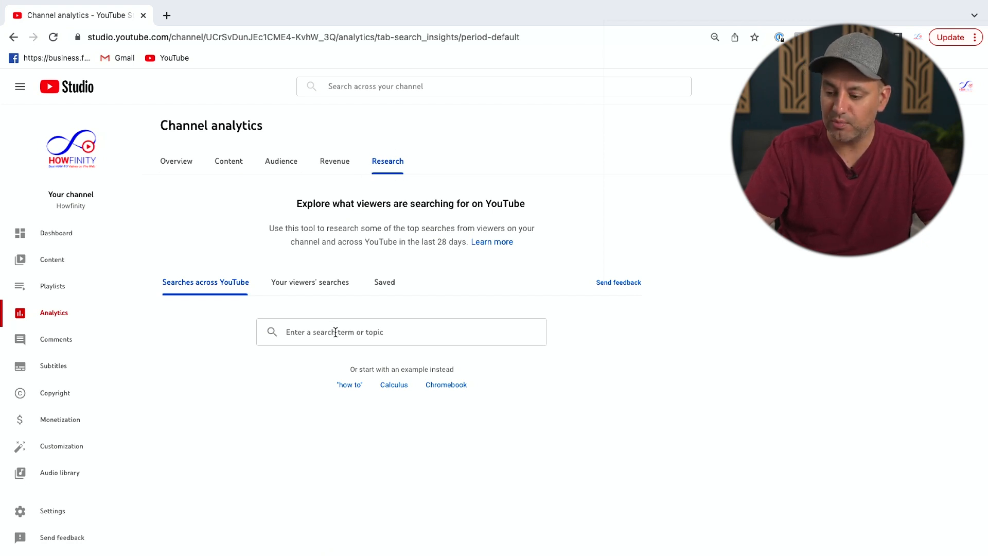
{"action": "mouse_move", "coordinate": [205, 282]}
{"action": "type", "text": "how to grow on youtube"}
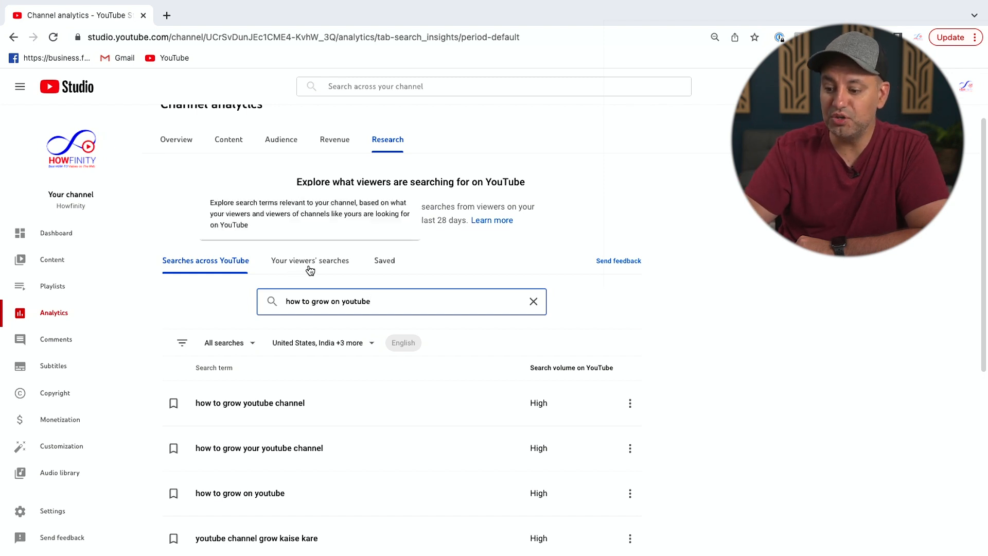
Step: Switch to Your viewers' searches and browse its high-volume terms and content gaps
{"action": "left_click", "coordinate": [310, 261]}
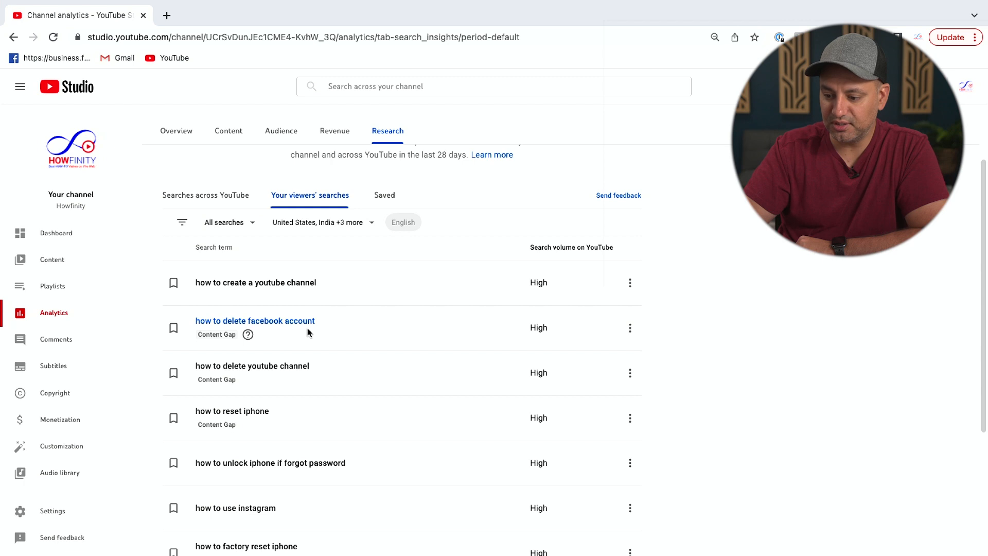
{"action": "mouse_move", "coordinate": [280, 332]}
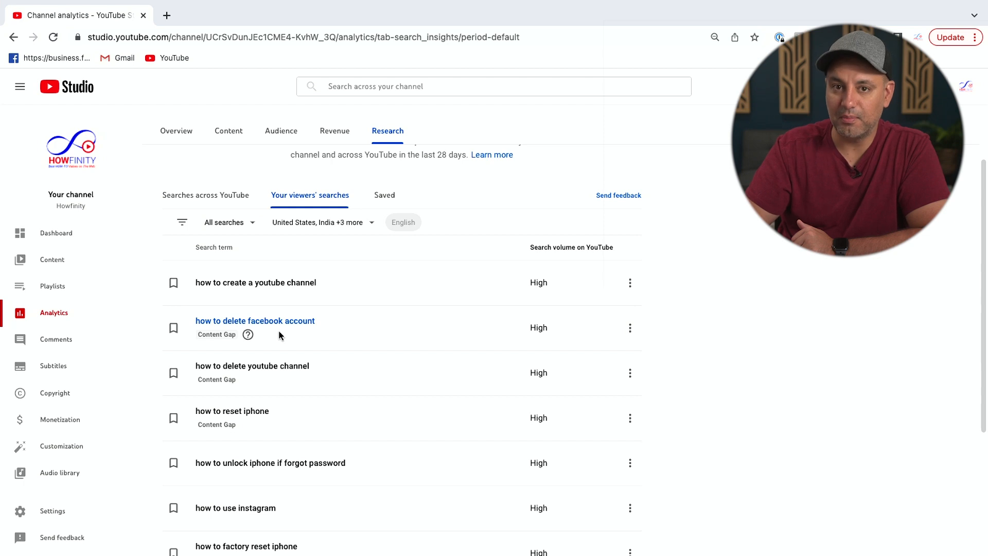
{"action": "mouse_move", "coordinate": [300, 414]}
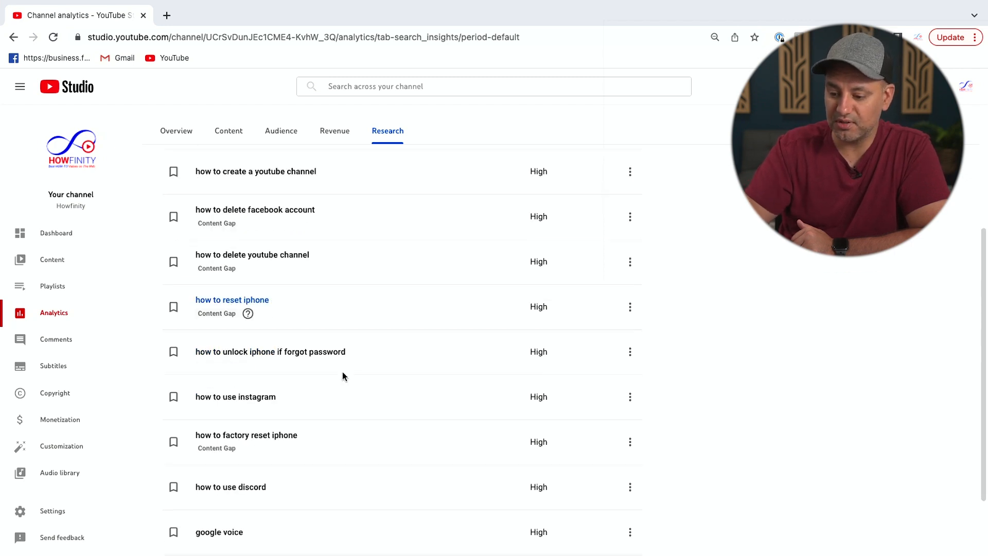
{"action": "scroll", "scroll_direction": "down", "scroll_amount": 3}
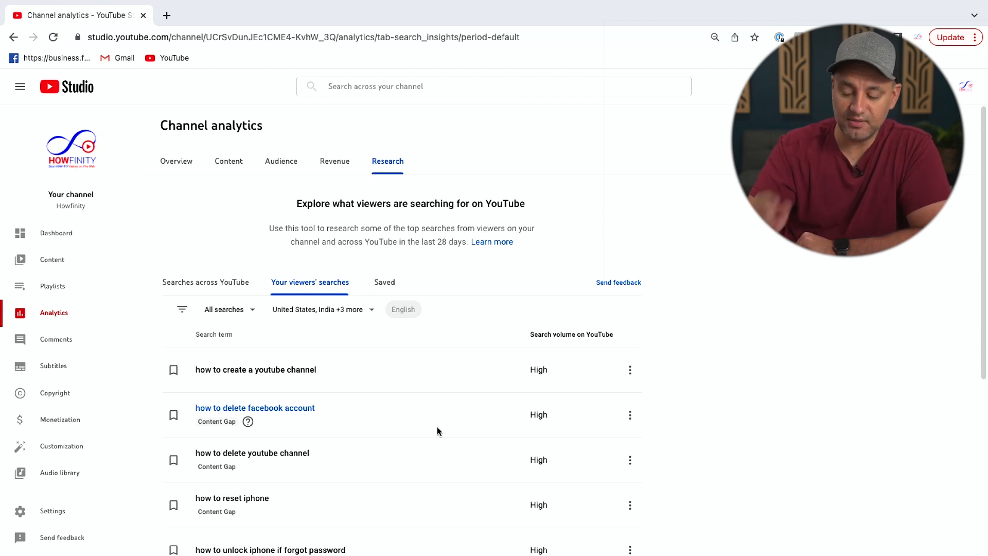
Step: Bookmark 'how to create a youtube channel' and show it in the Saved list
{"action": "scroll", "scroll_direction": "down", "scroll_amount": 3}
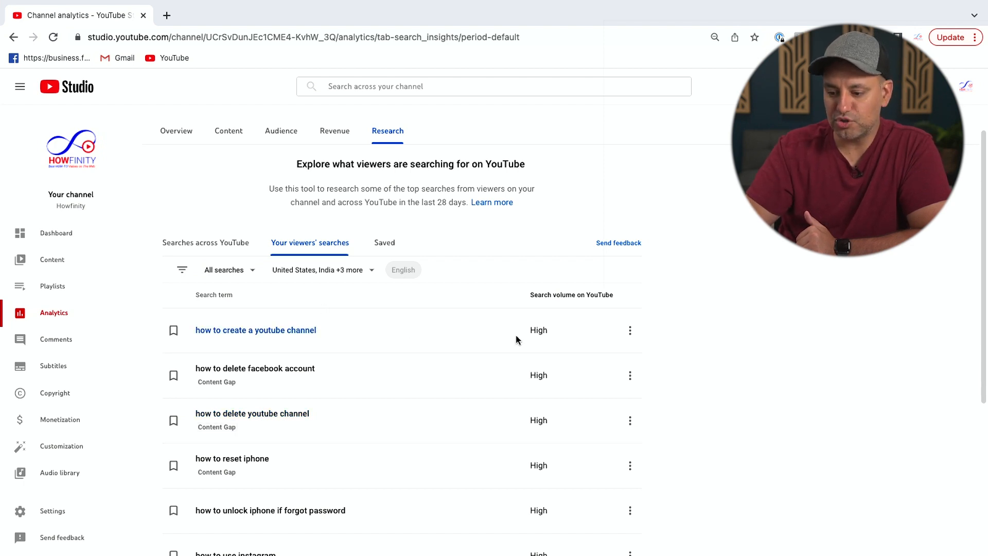
{"action": "mouse_move", "coordinate": [178, 341]}
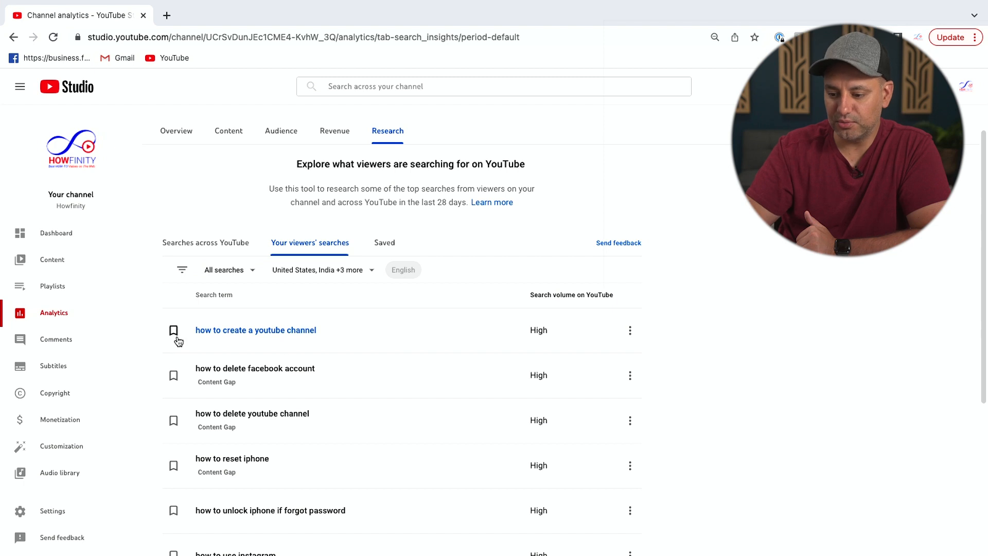
{"action": "left_click", "coordinate": [172, 330]}
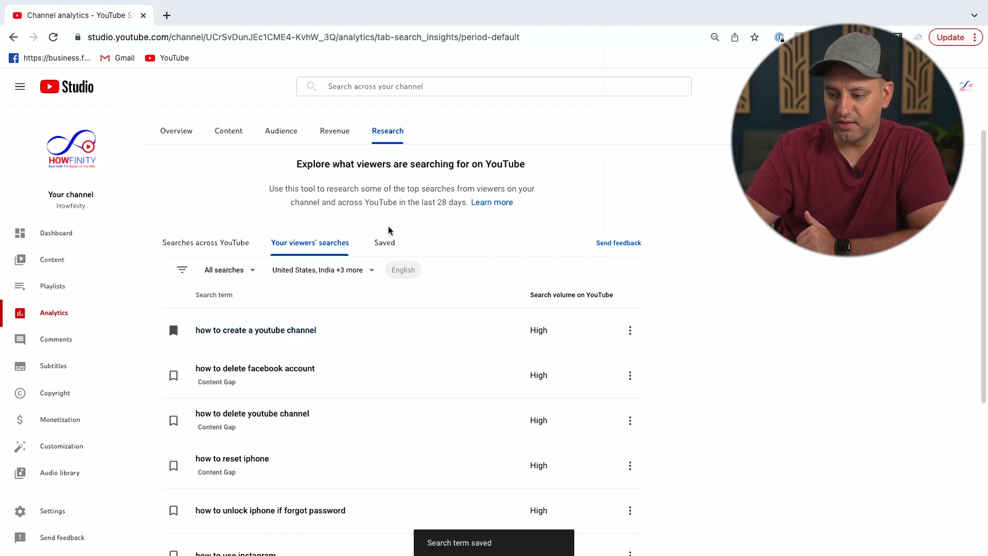
{"action": "left_click", "coordinate": [384, 245]}
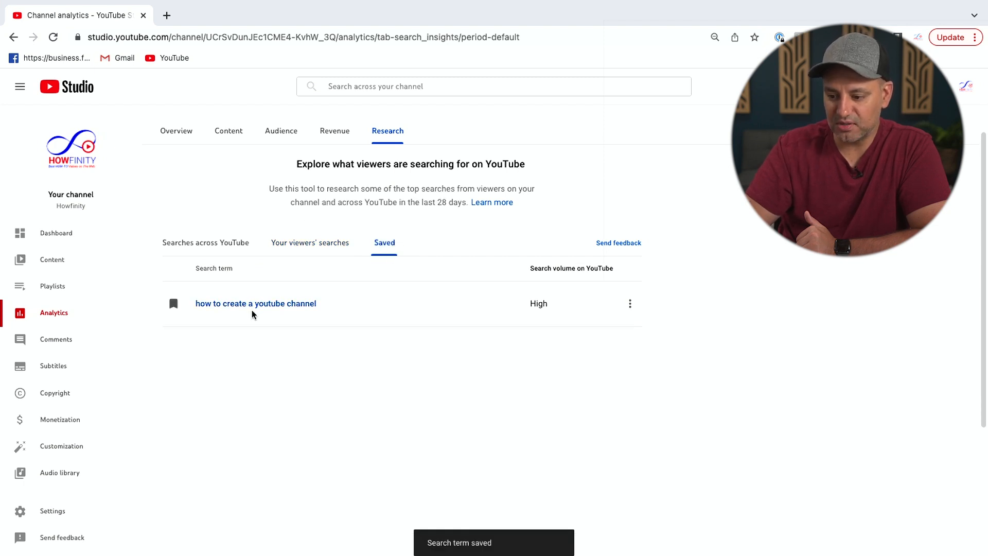